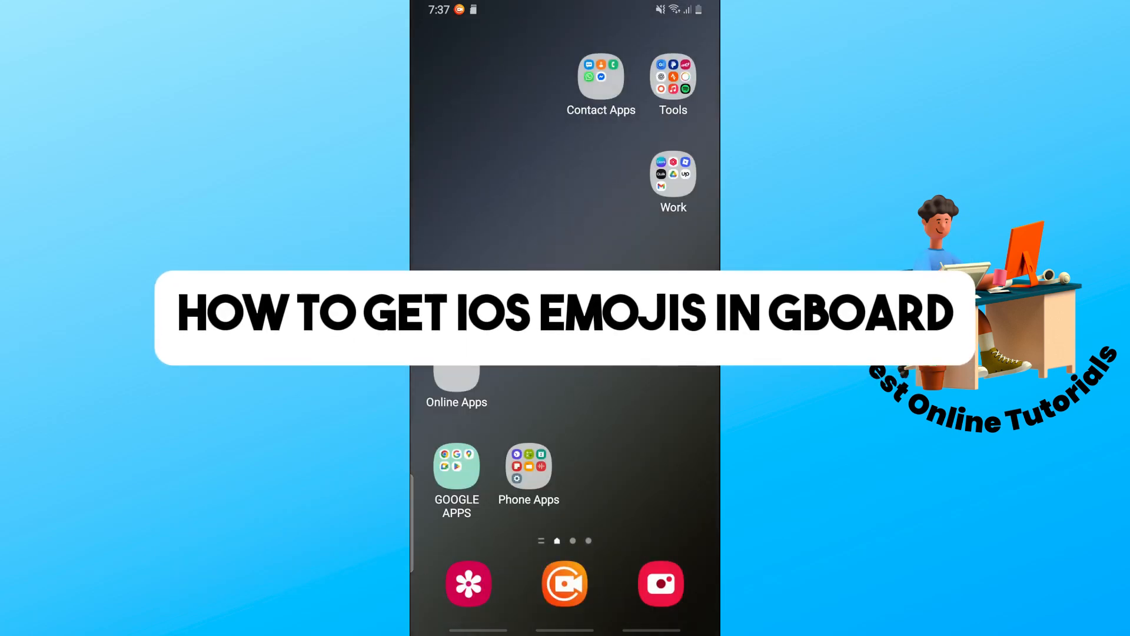
Open the GOOGLE APPS folder on the home screen.
click(456, 466)
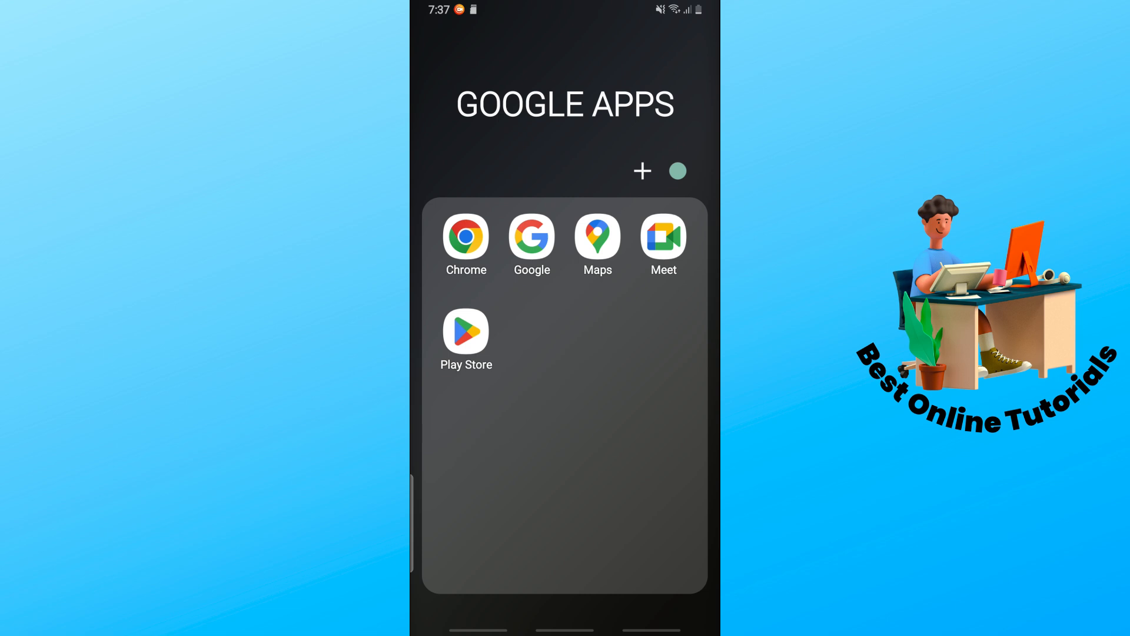
In Play Store's Search tab, search for 'gb' to find Gboard.
click(466, 328)
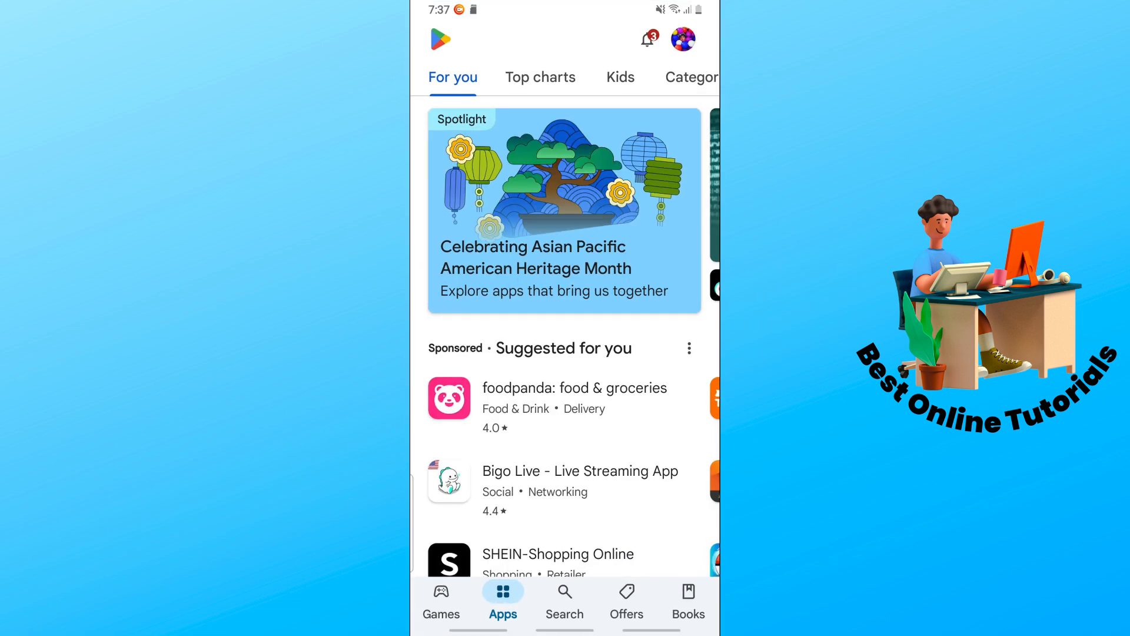
click(565, 598)
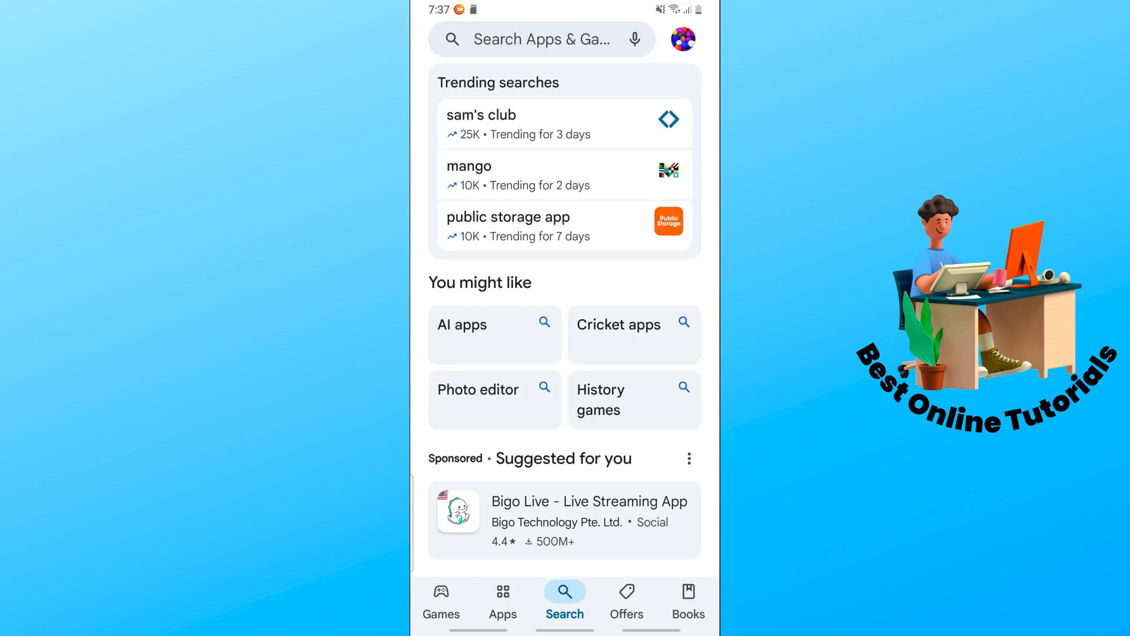
click(540, 39)
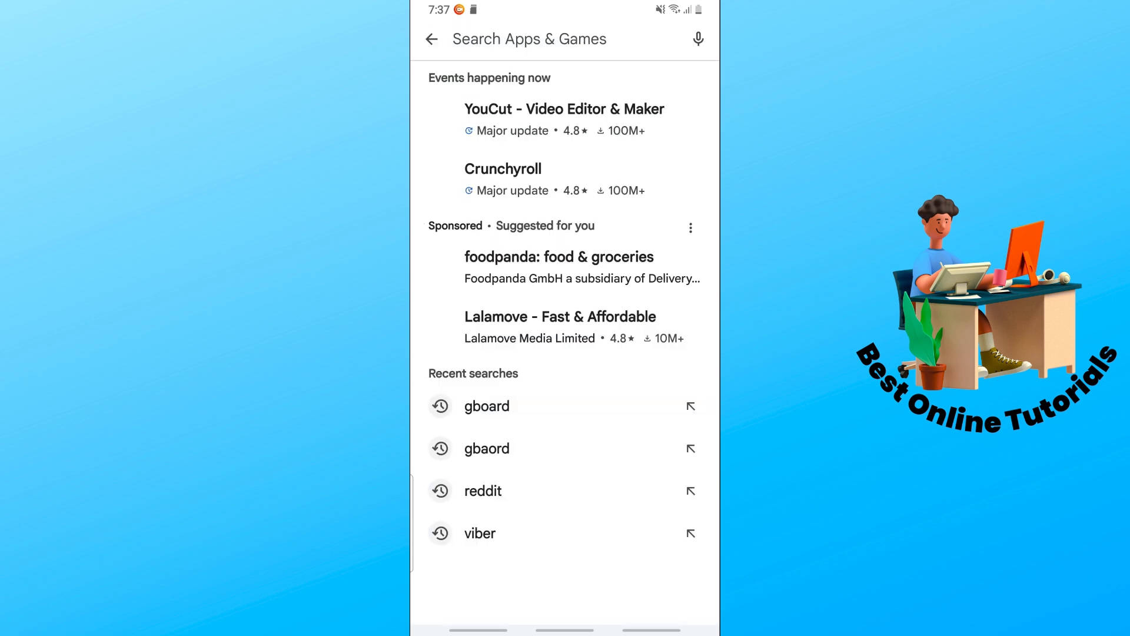
text(gboard)
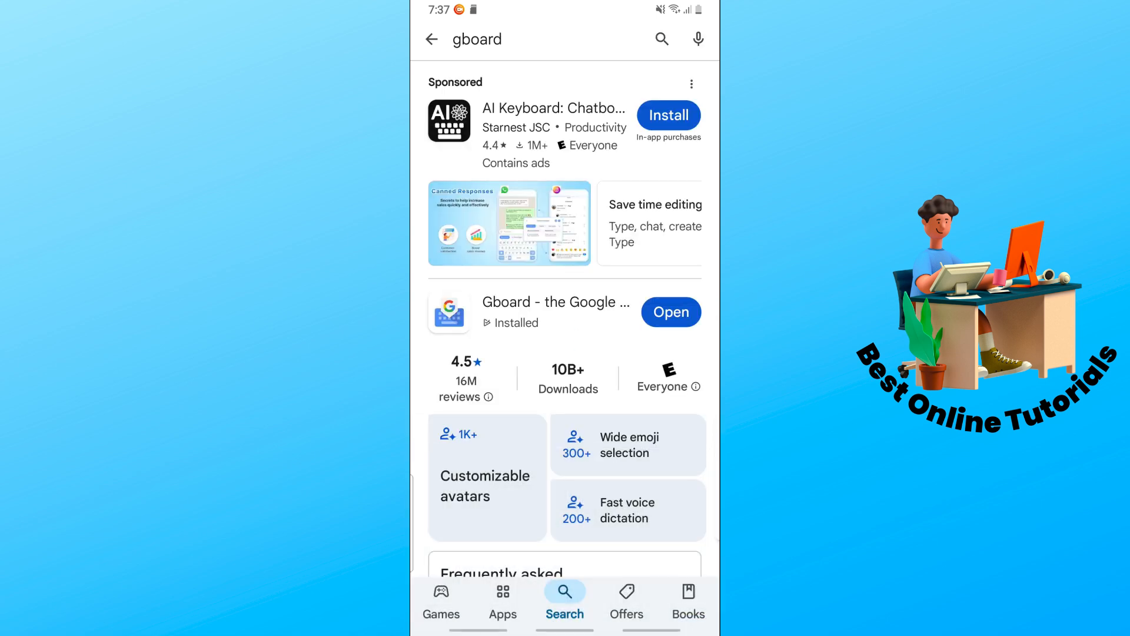
Open the Gboard store page and launch Gboard with Open.
click(555, 301)
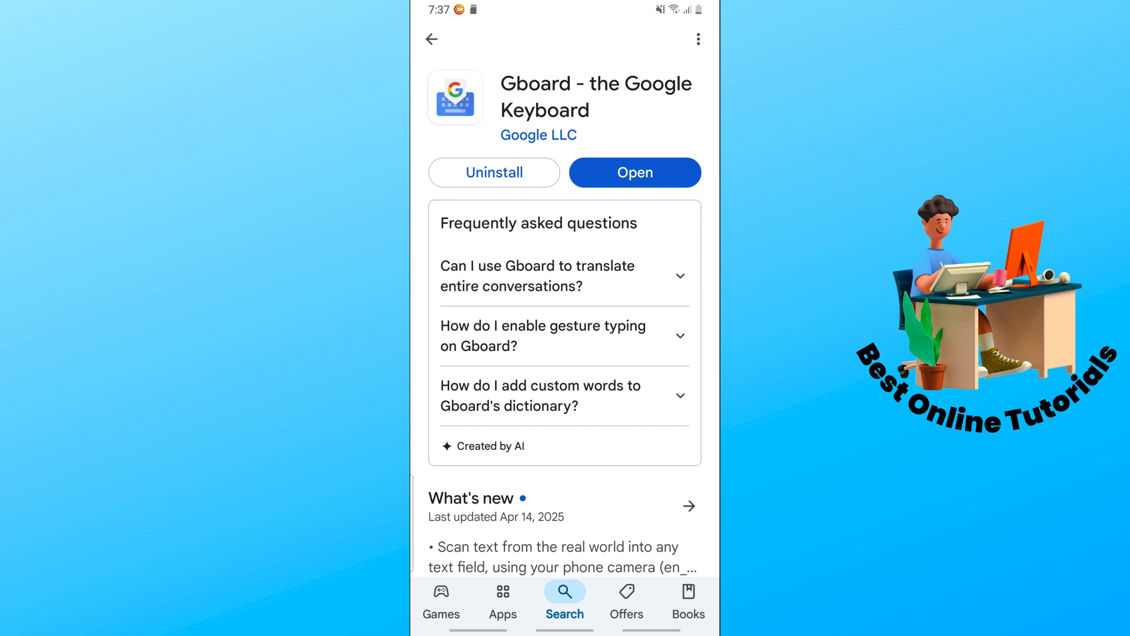
click(697, 39)
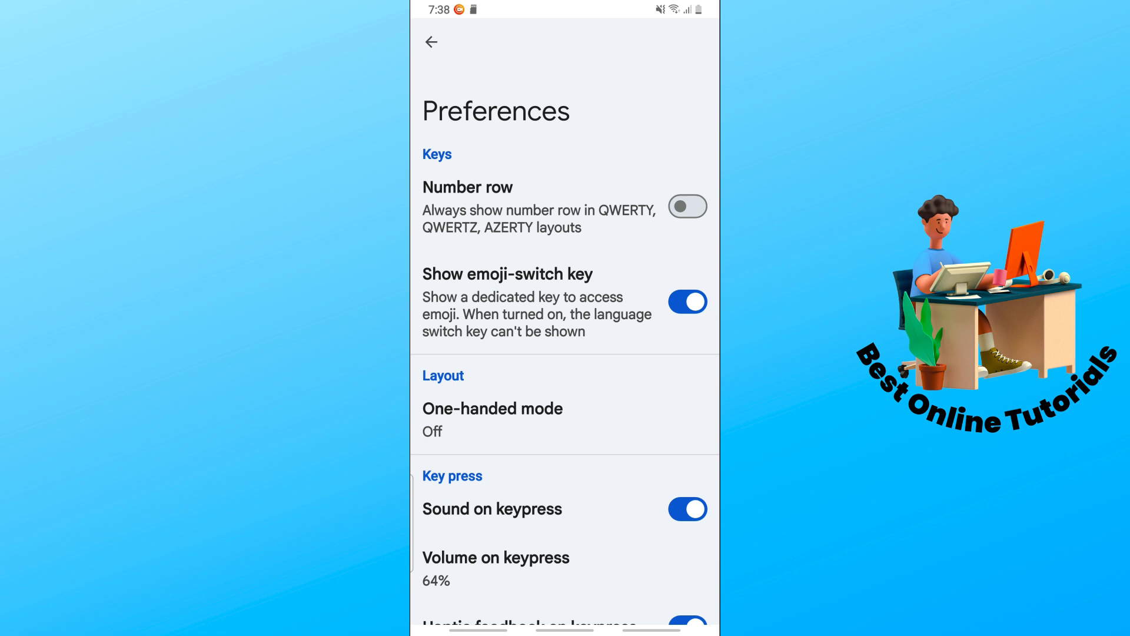
Scroll through Gboard's key press preferences, then go back to Settings.
scroll(down, 3)
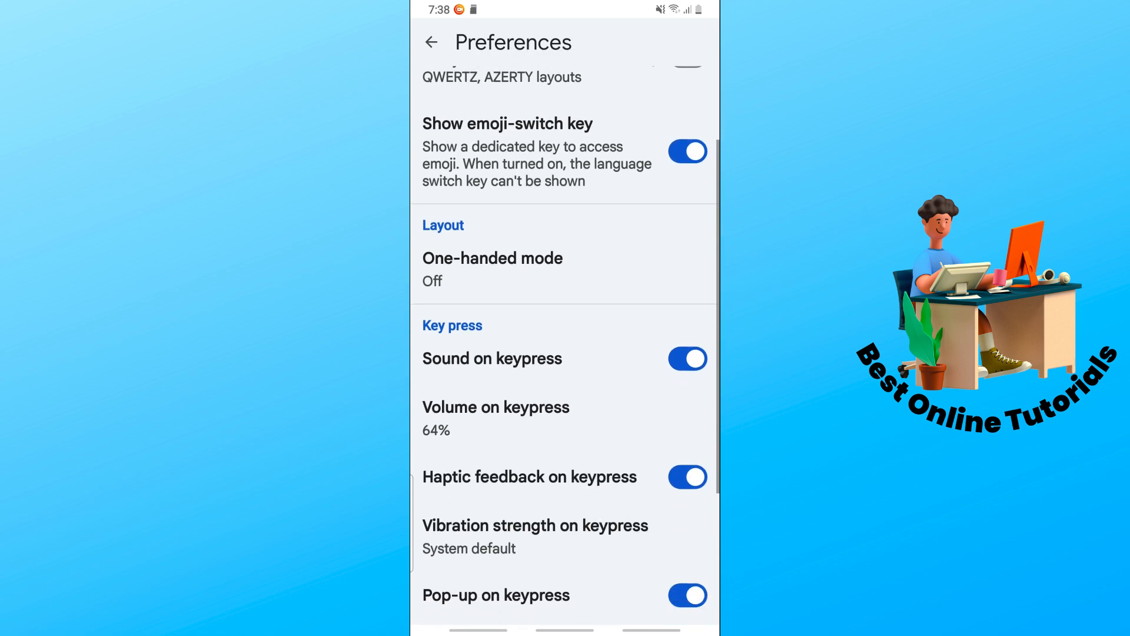
scroll(down, 3)
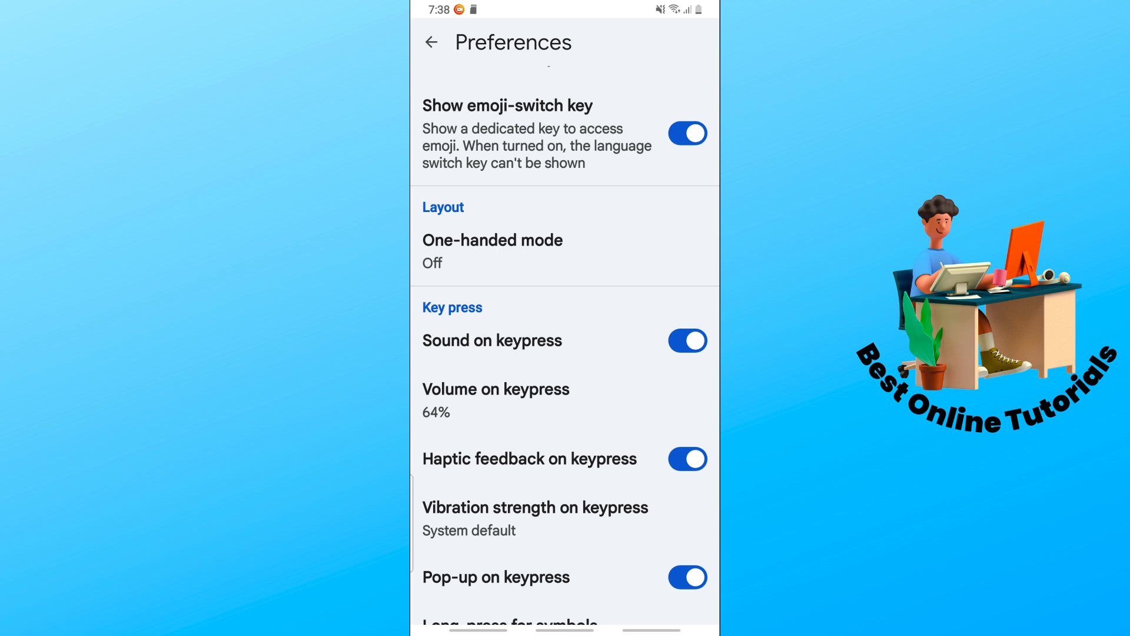
scroll(down, 3)
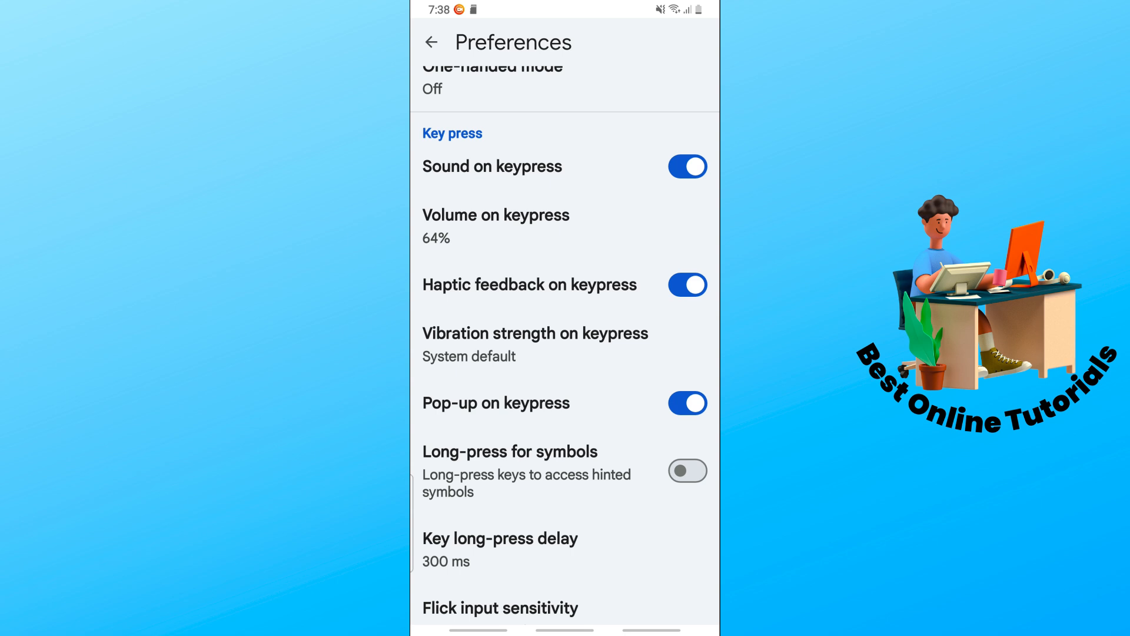
click(430, 42)
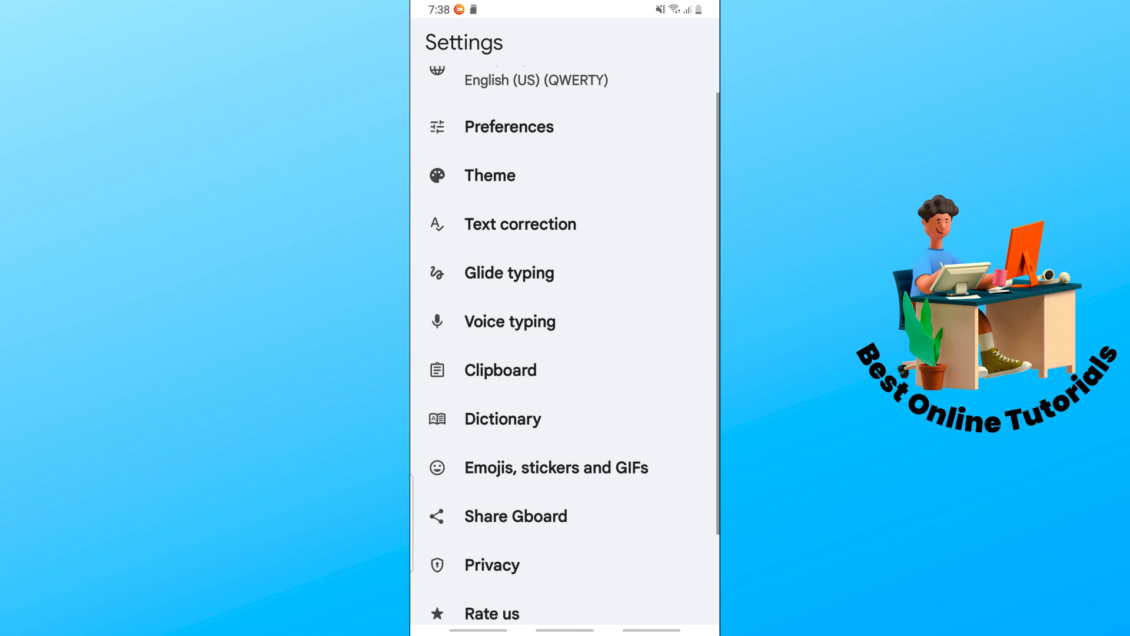
View Gboard's Emojis, stickers and GIFs settings.
click(556, 466)
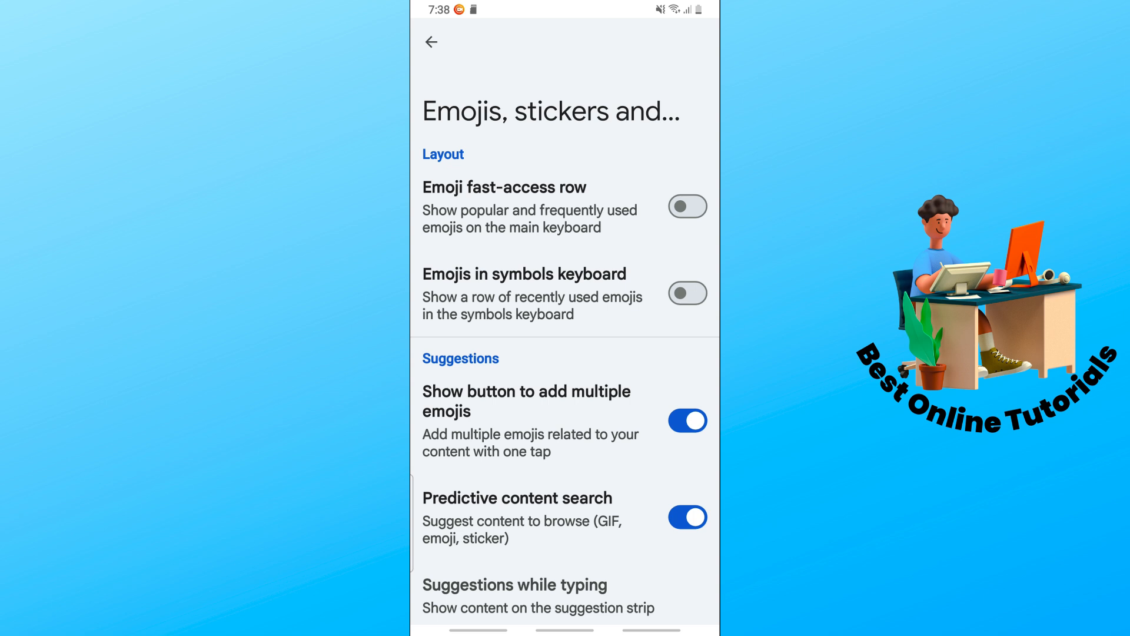
scroll(down, 3)
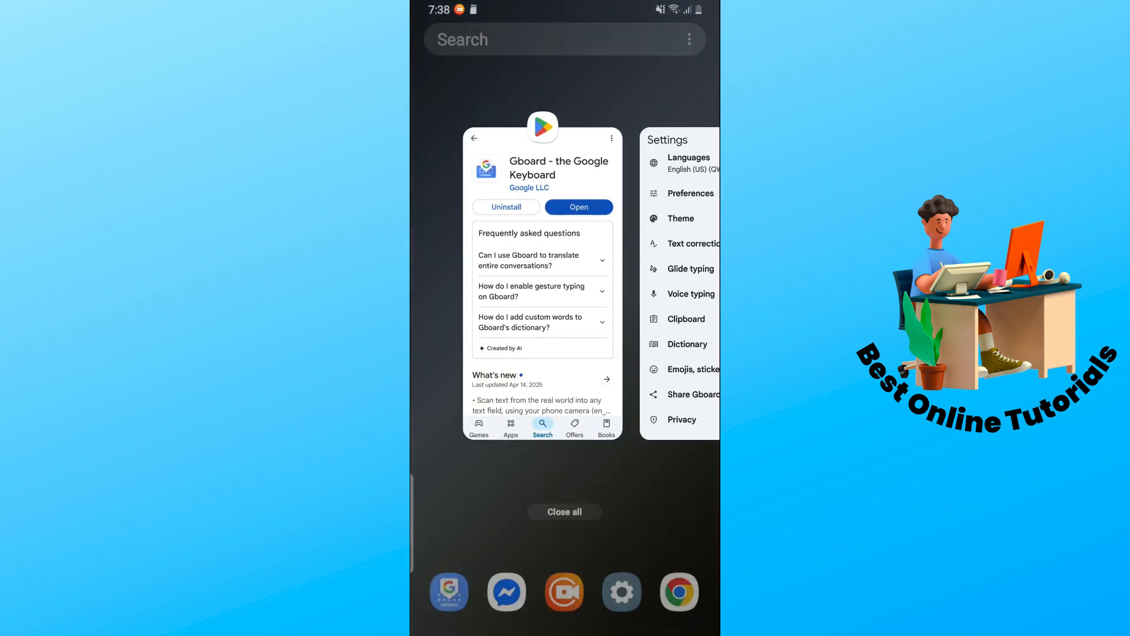
Enter 'gboard' in Play Store search and open the smileys emoji panel.
text(gboard)
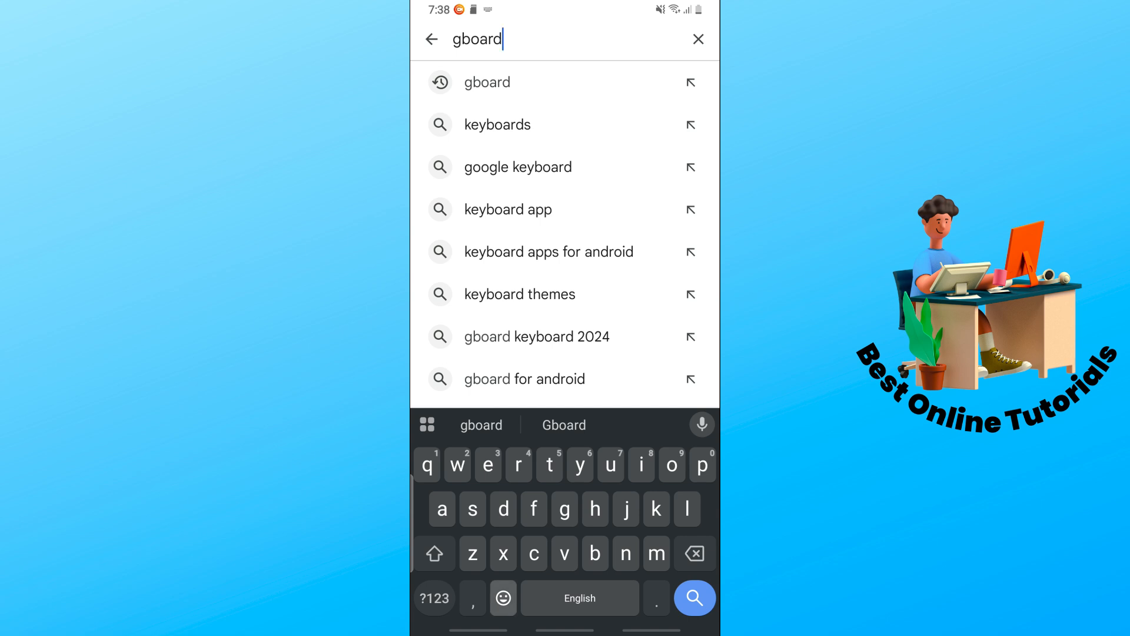
click(502, 597)
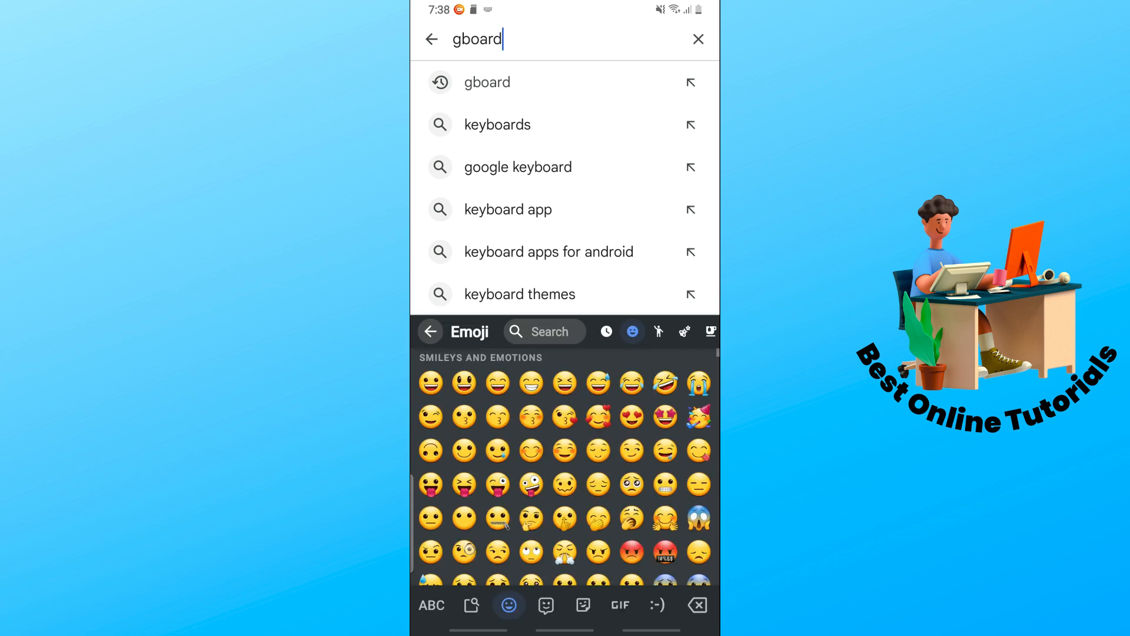